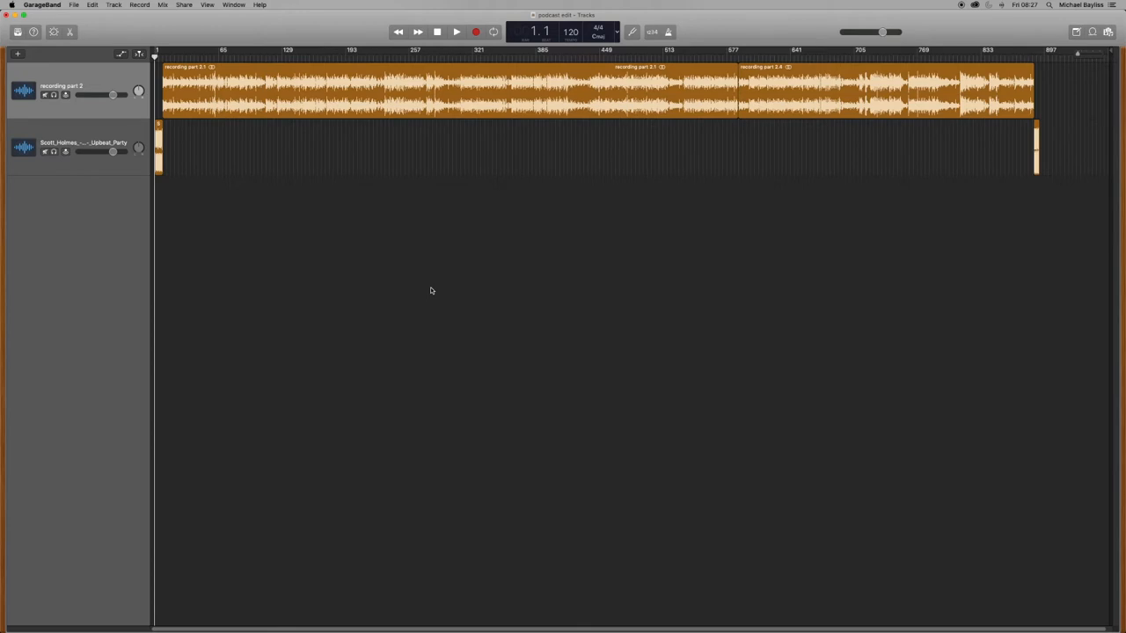
mouse_move(440, 354)
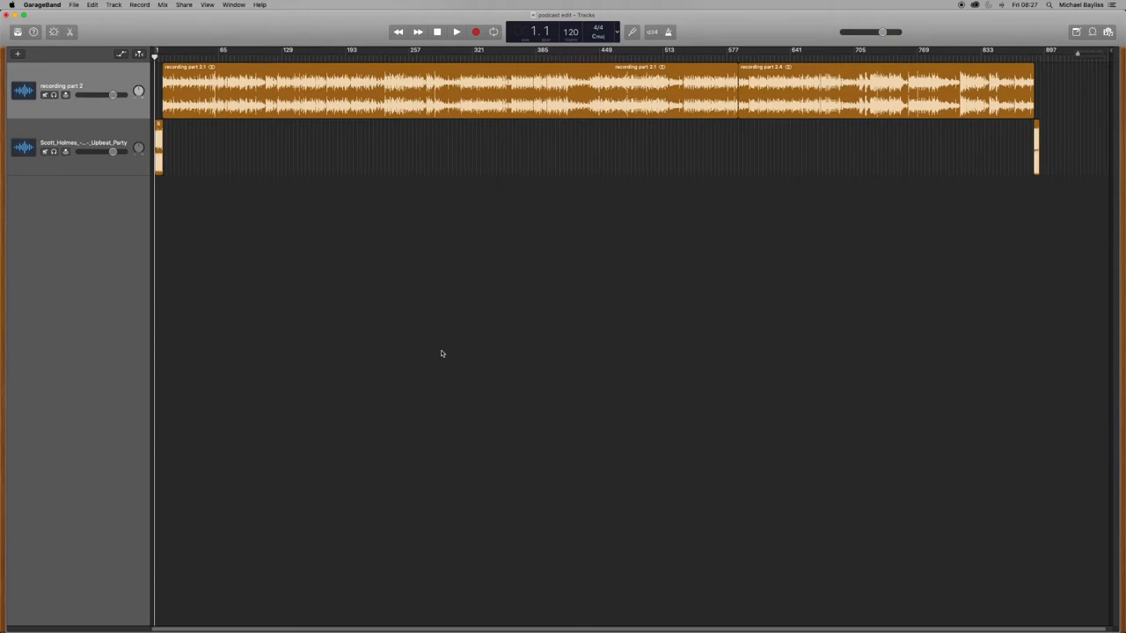
mouse_move(366, 341)
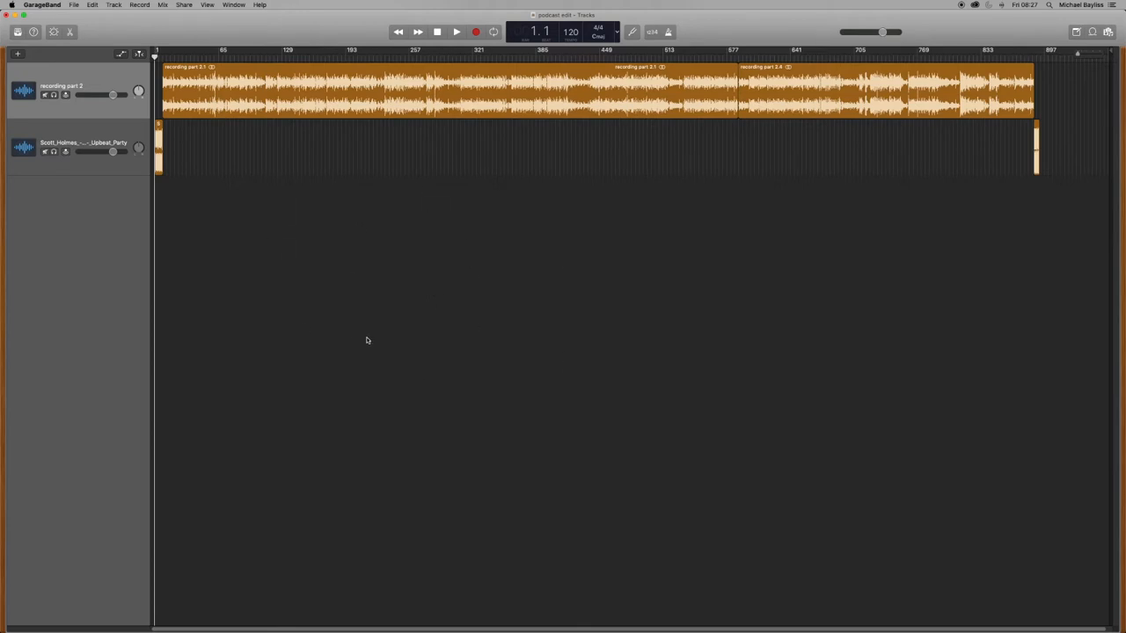
Step: Start a new Empty Project, discarding changes to the podcast edit project
key(cmd+n)
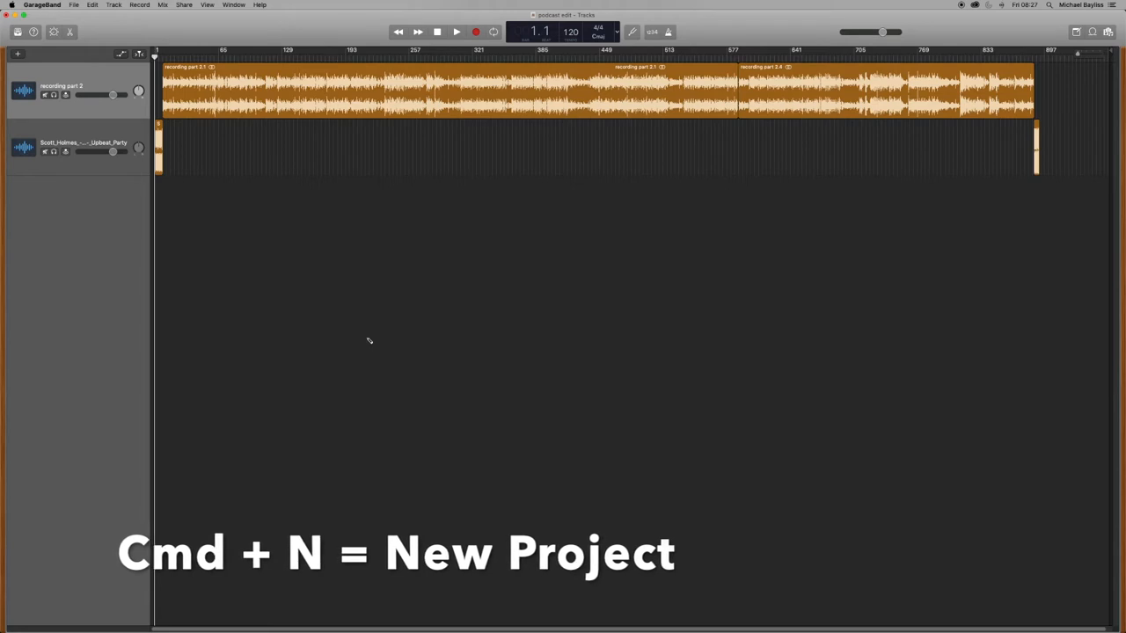
key(cmd+n)
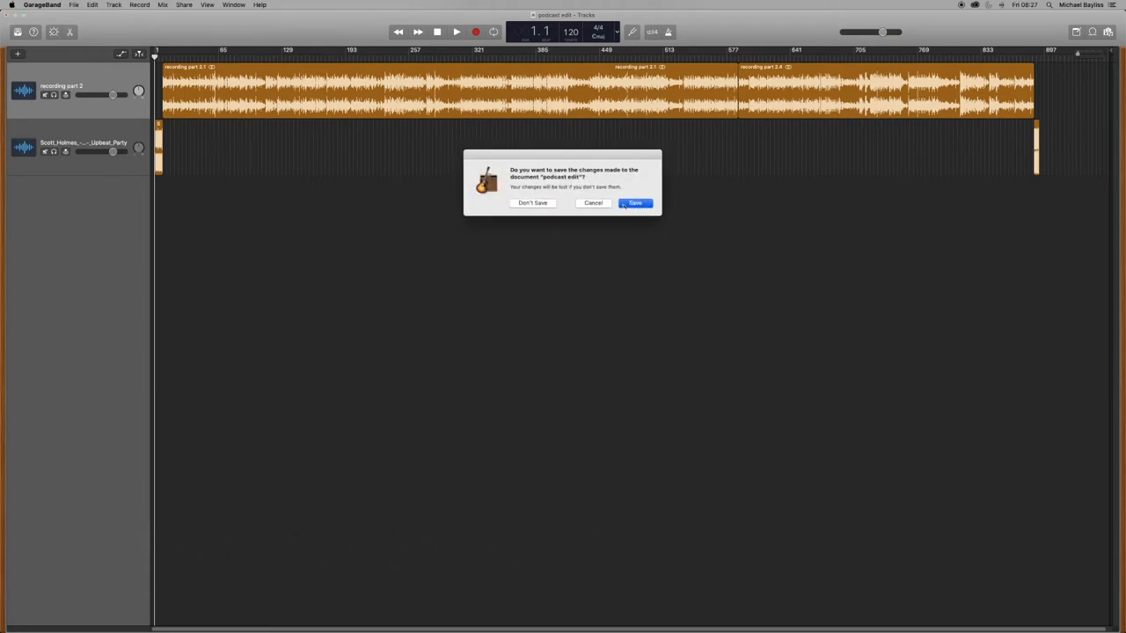
click(532, 204)
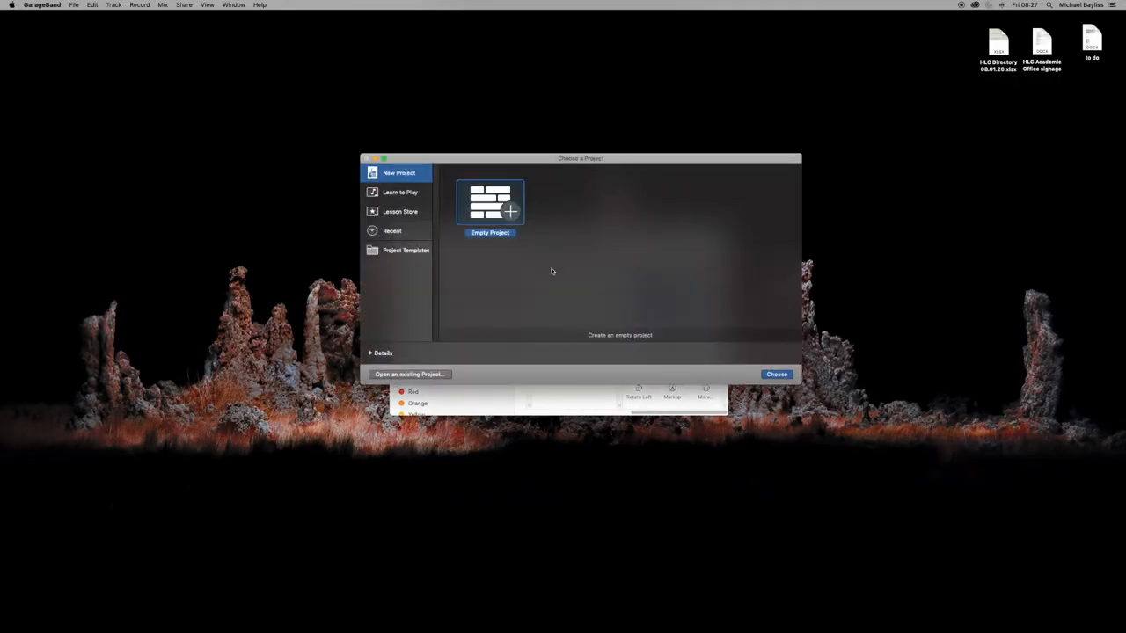
click(775, 373)
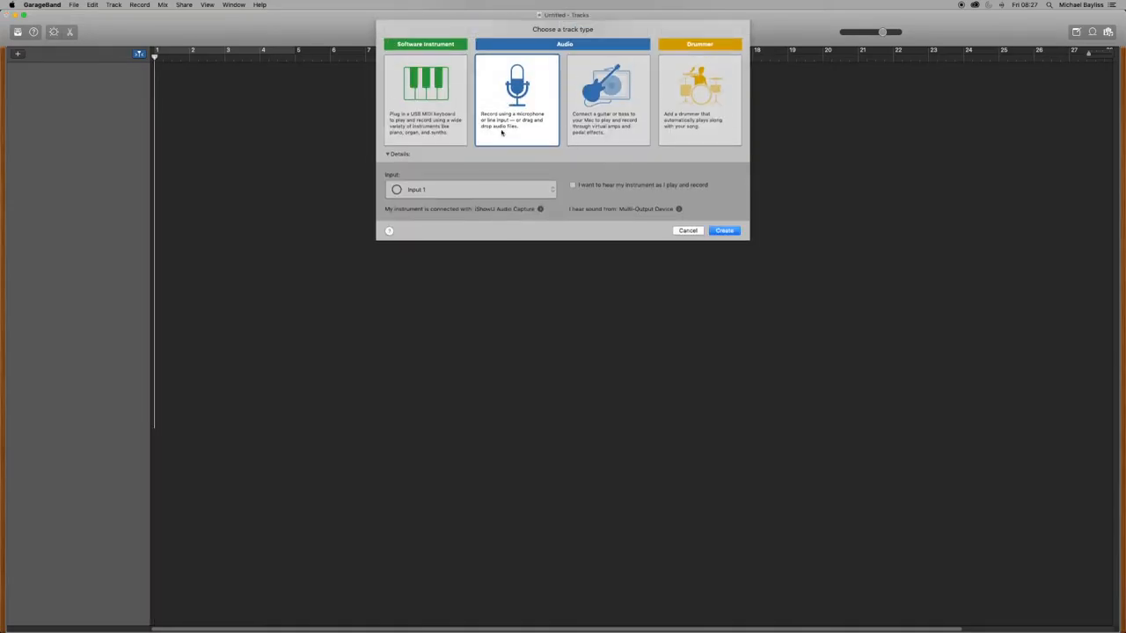
Step: Create two microphone audio tracks, Audio 1 and Audio 2, in the untitled project
click(723, 230)
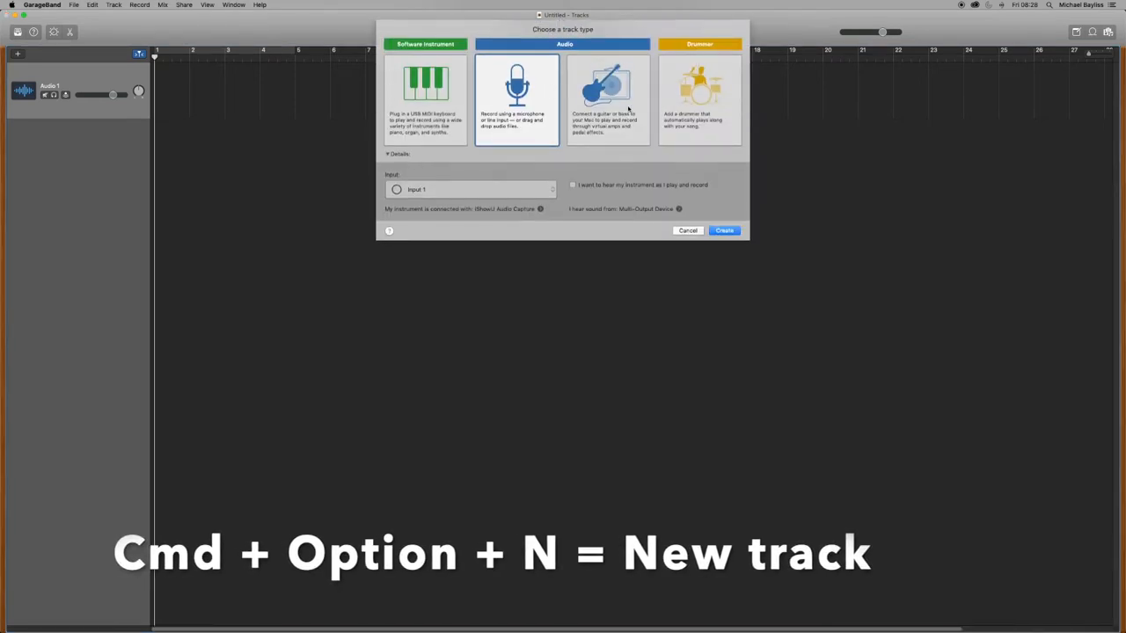
click(725, 230)
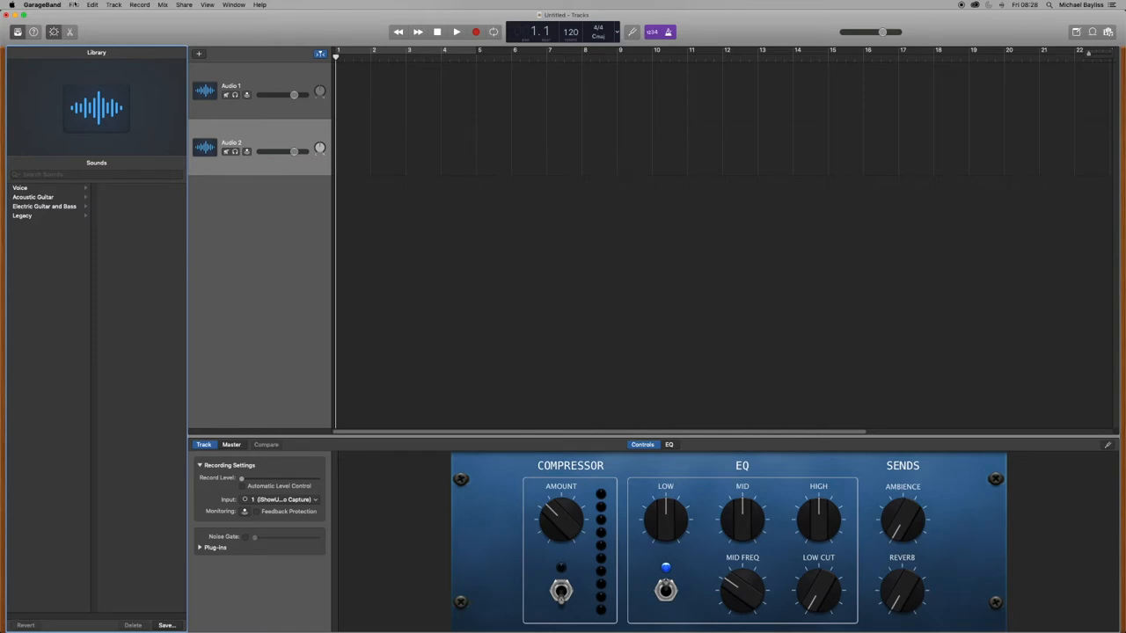
Step: Close the untitled project via File > Close without saving, returning to podcast edit
click(72, 7)
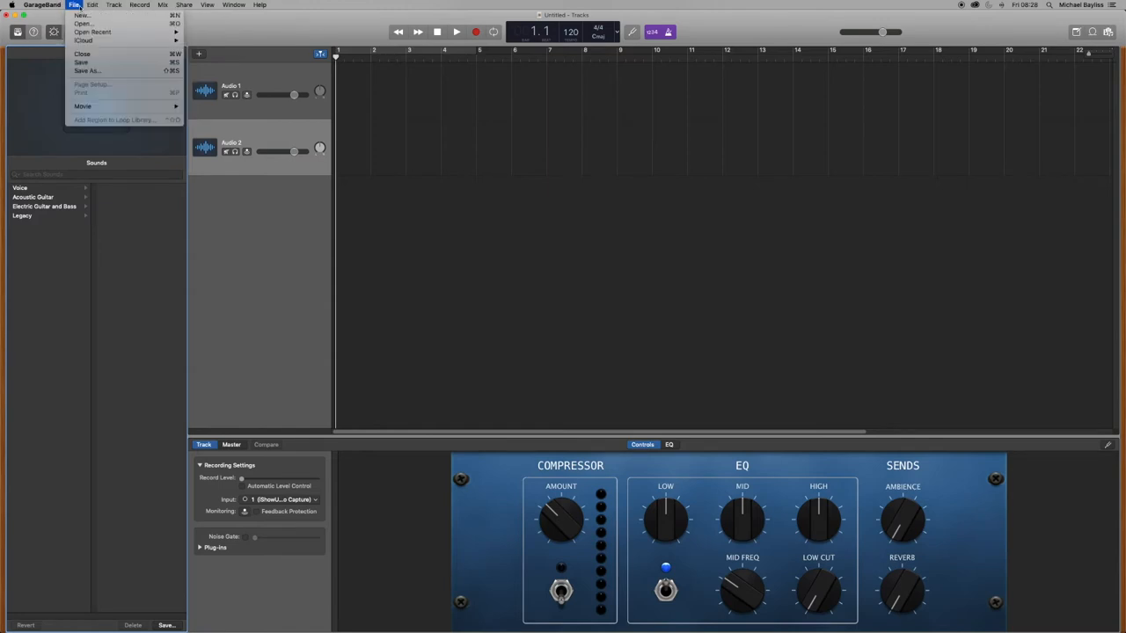
click(75, 55)
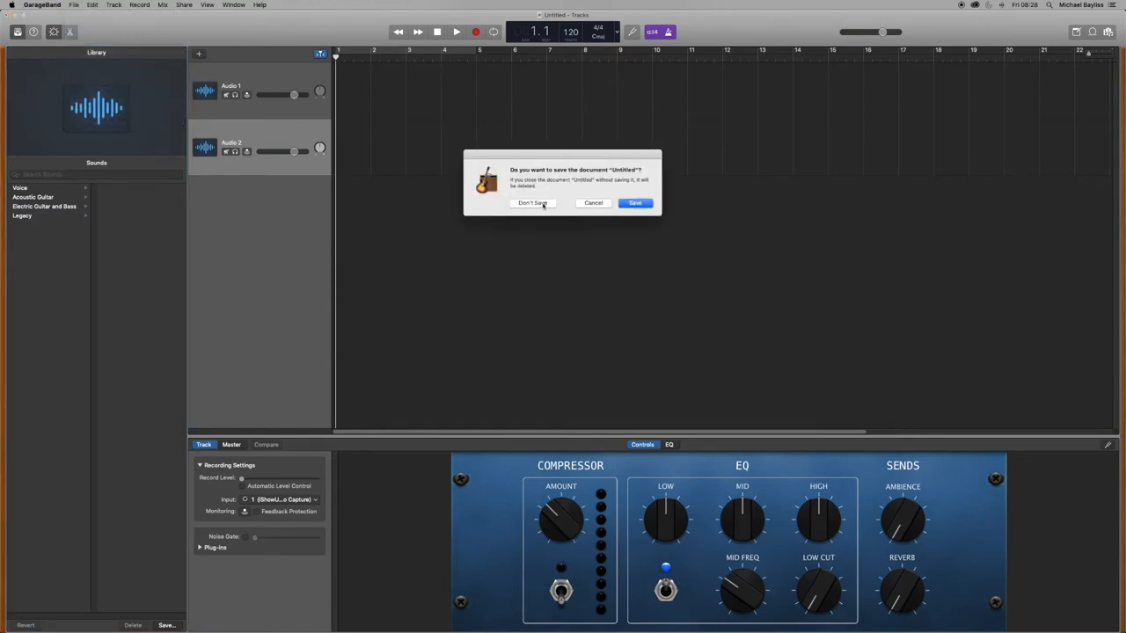
click(531, 204)
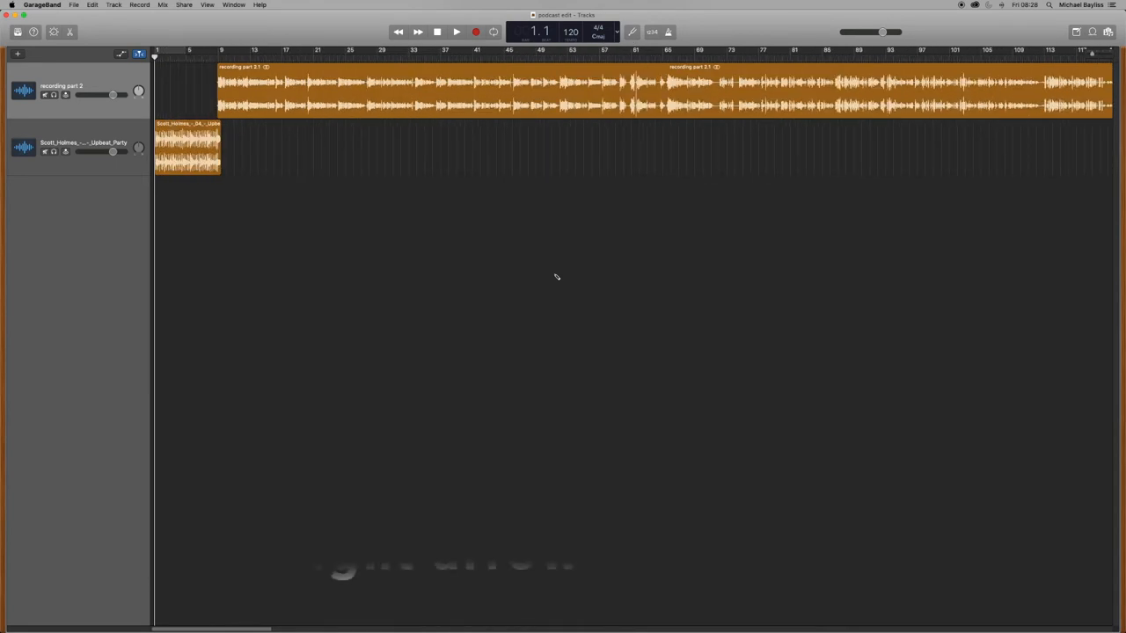
key(cmd+right)
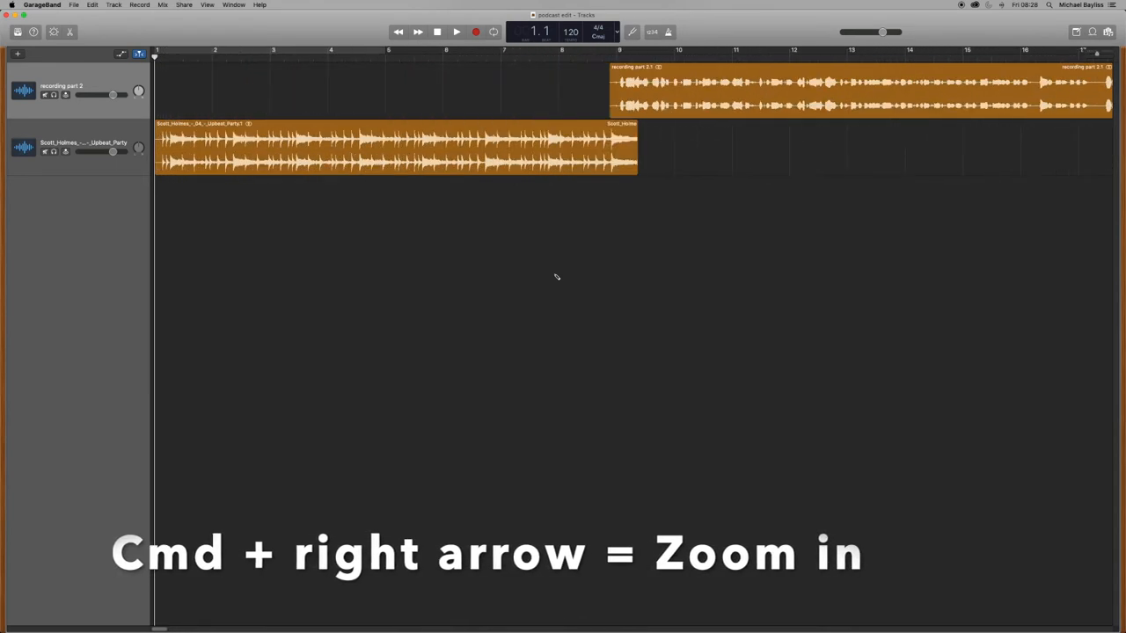
key(cmd+right)
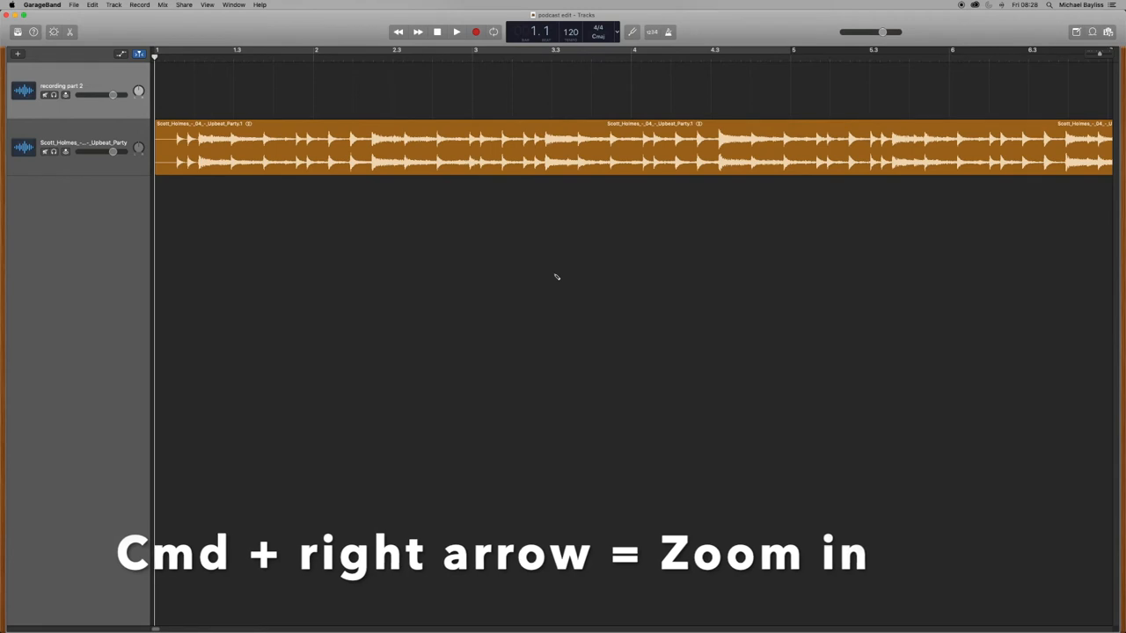
key(cmd+right)
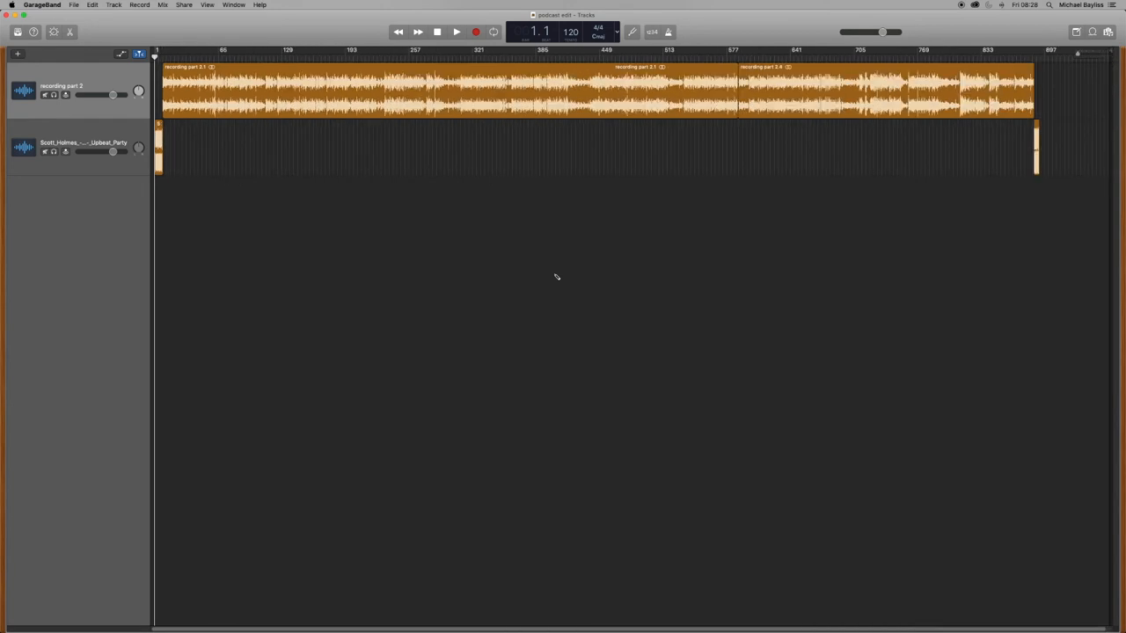
key(cmd+left)
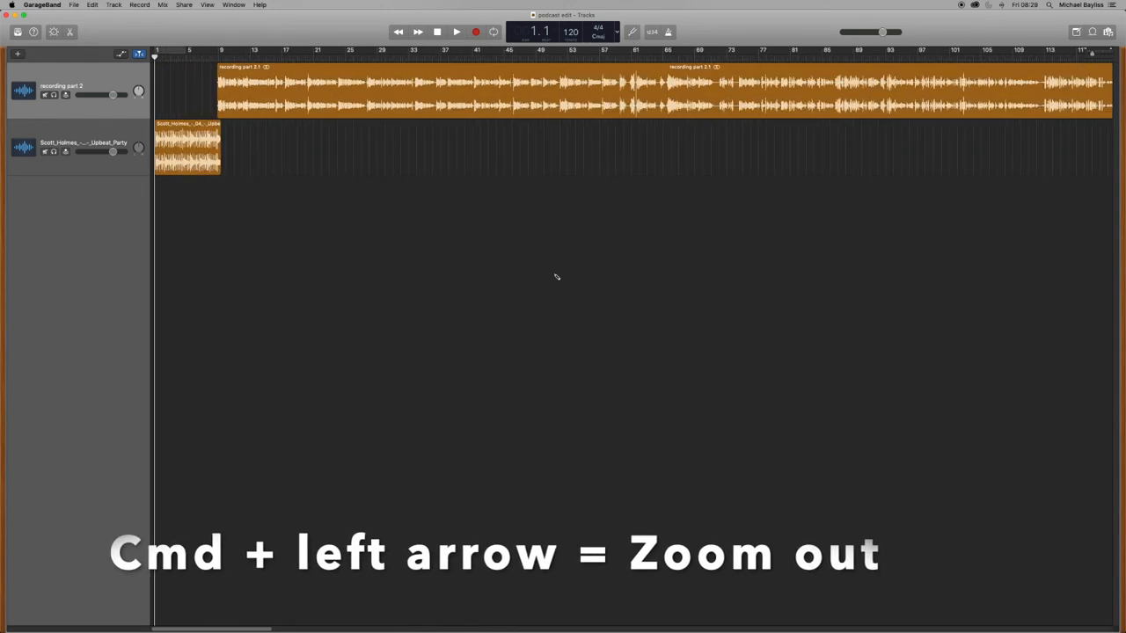
key(cmd+left)
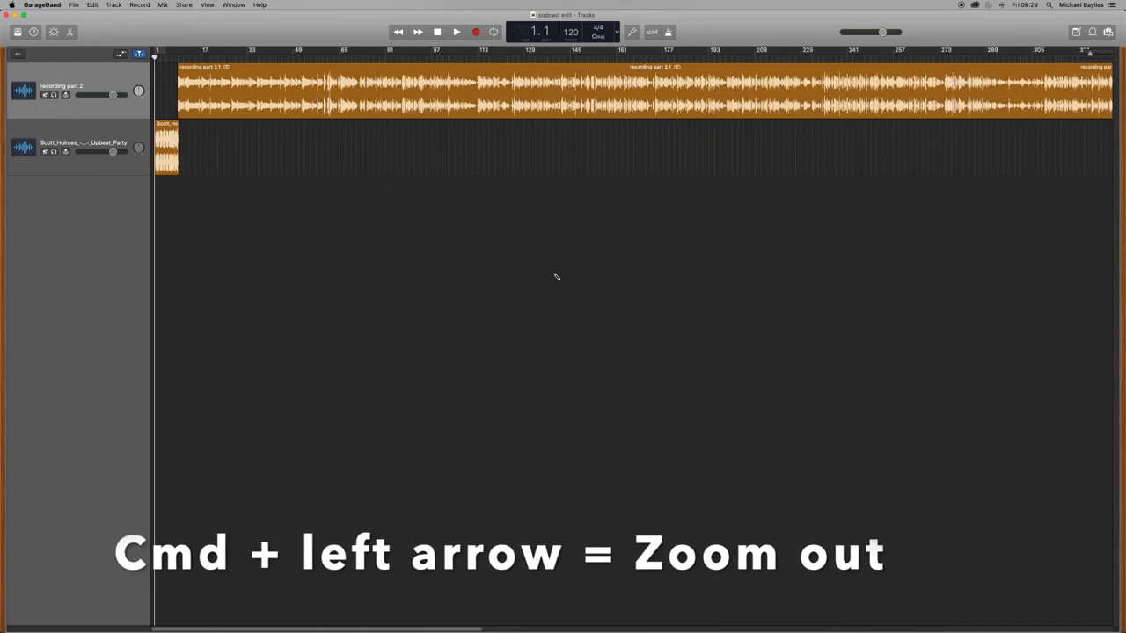
key(cmd+left)
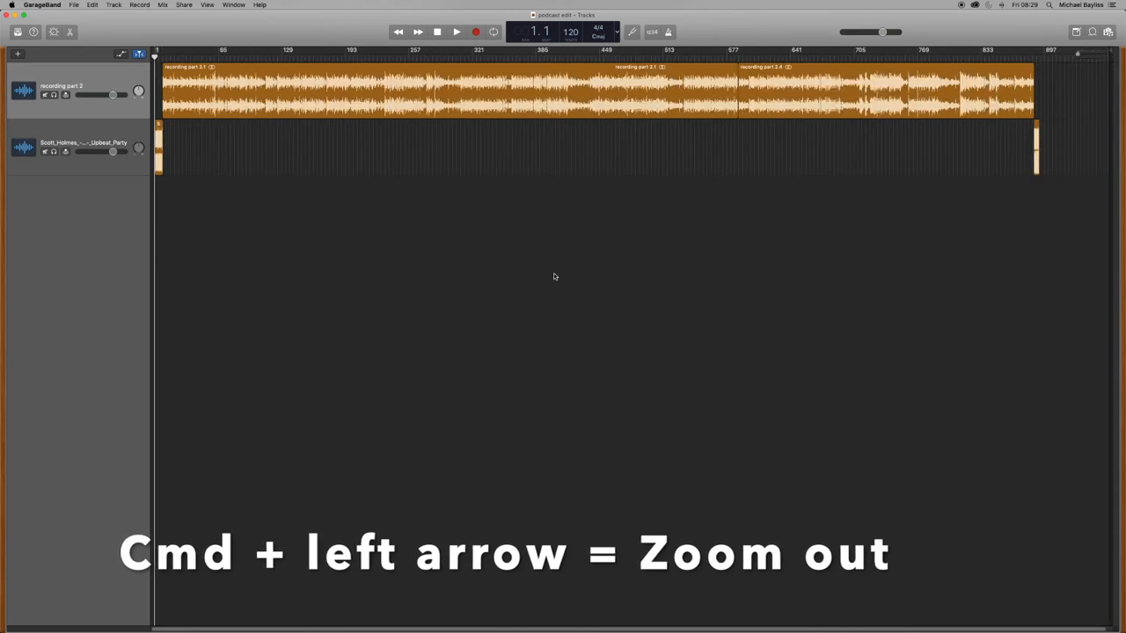
key(cmd+left)
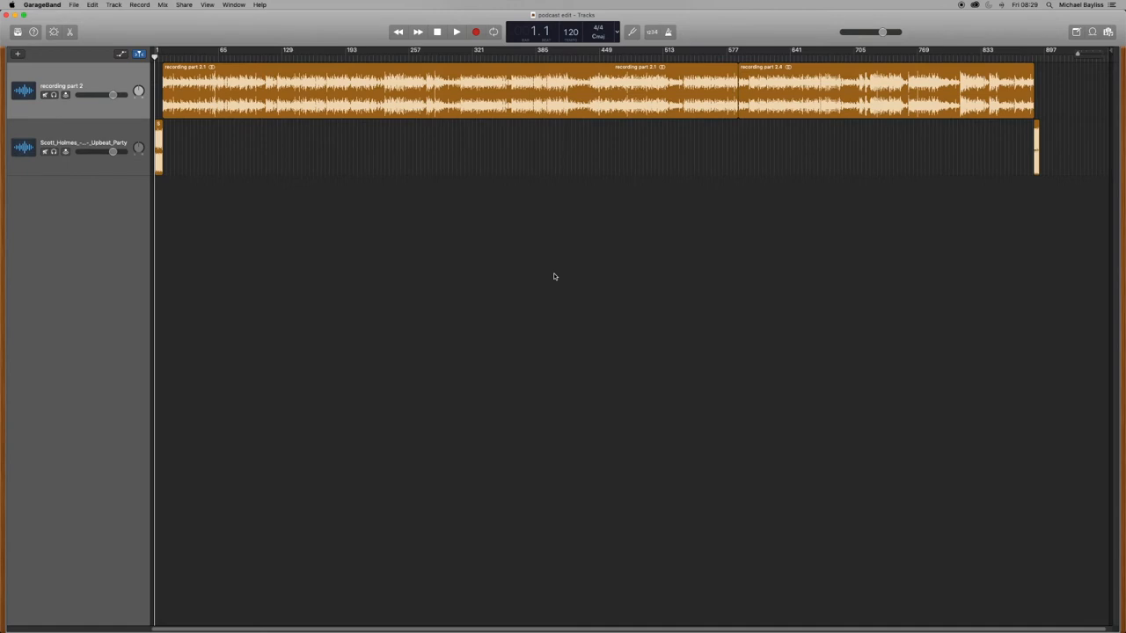
Step: Split the first recording region at three successive playhead positions with Cmd+T
key(a)
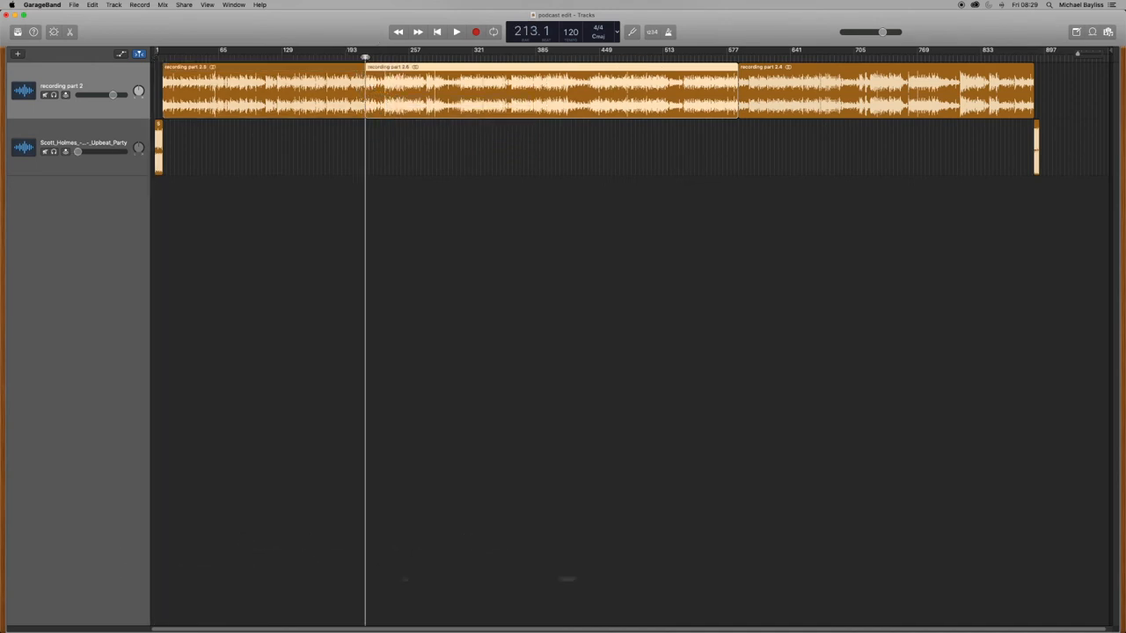
key(cmd+t)
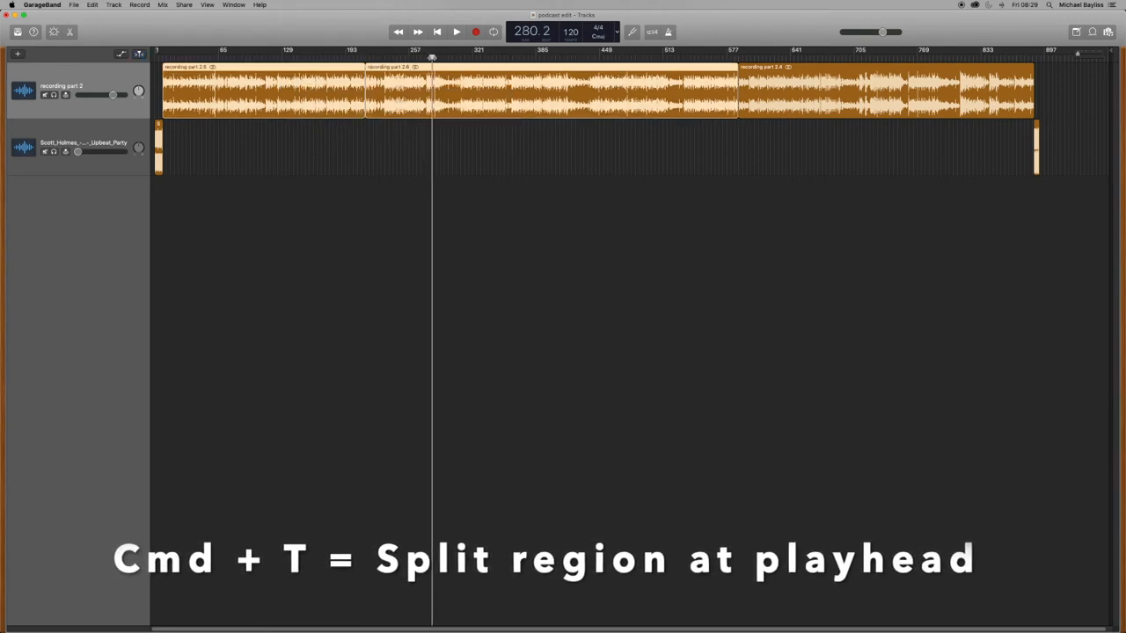
key(cmd+t)
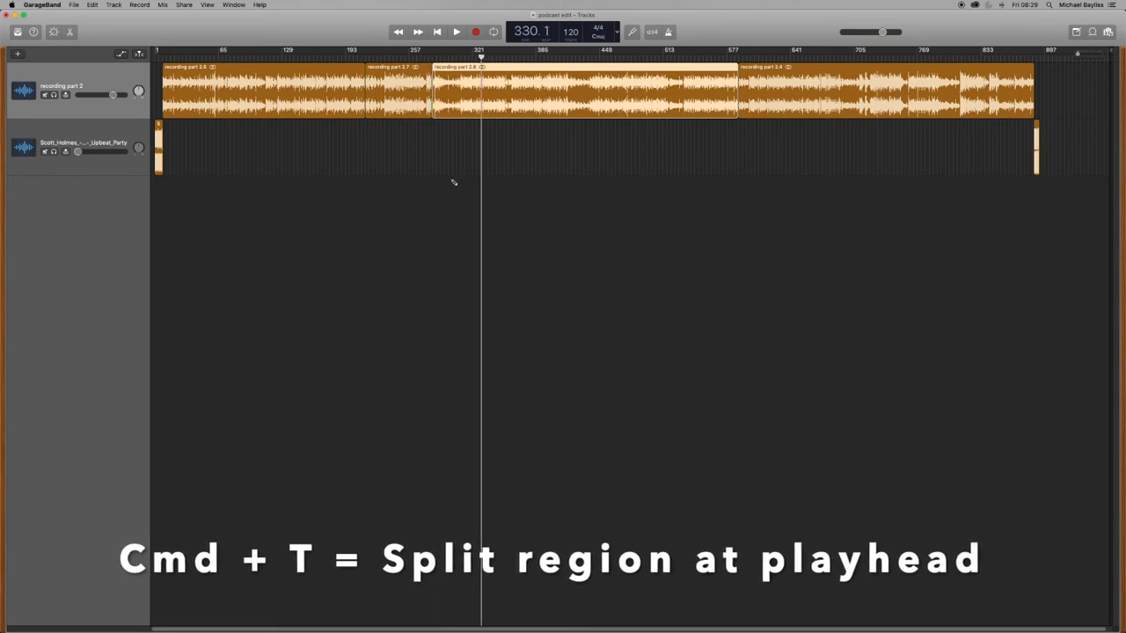
key(cmd+t)
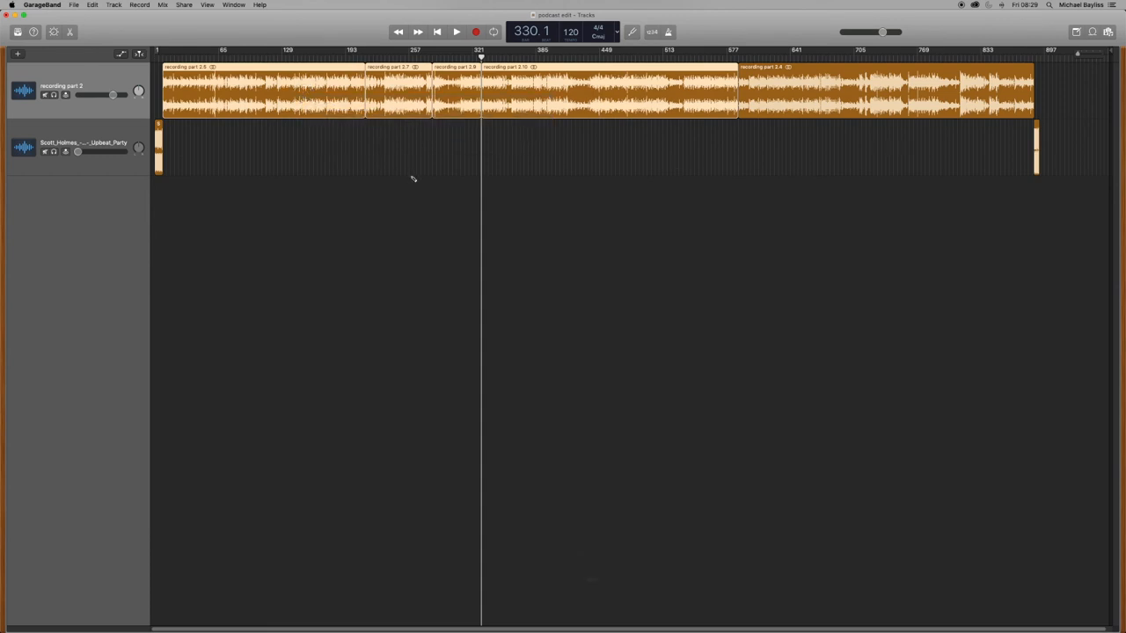
Step: Join the split recording pieces with Cmd+J and confirm creating the new bounced audio file
key(cmd+j)
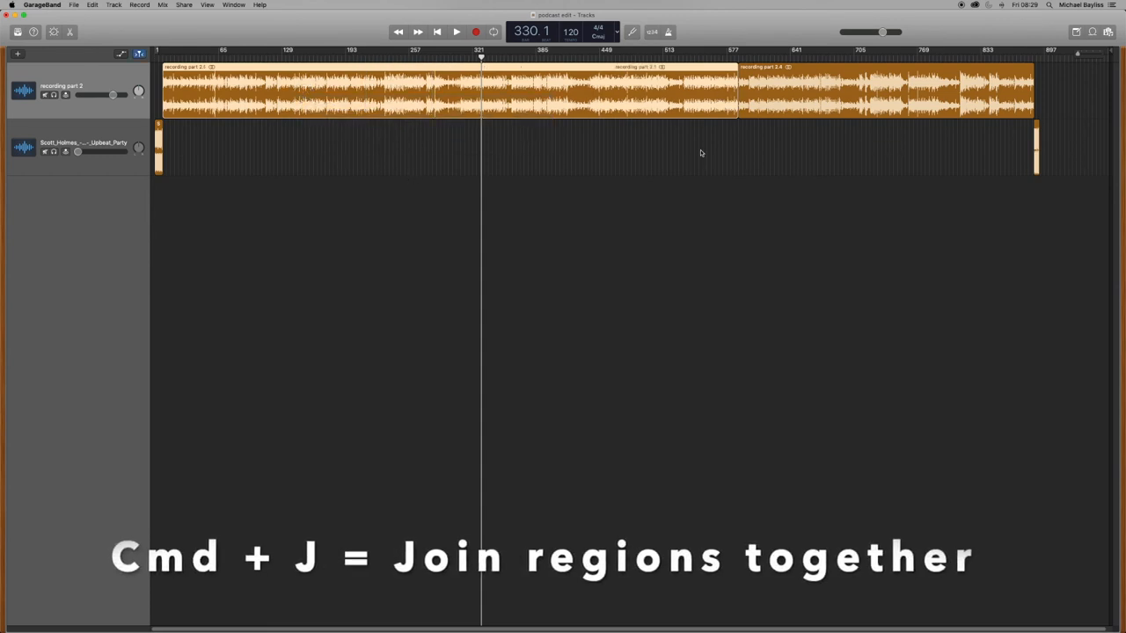
key(cmd+j)
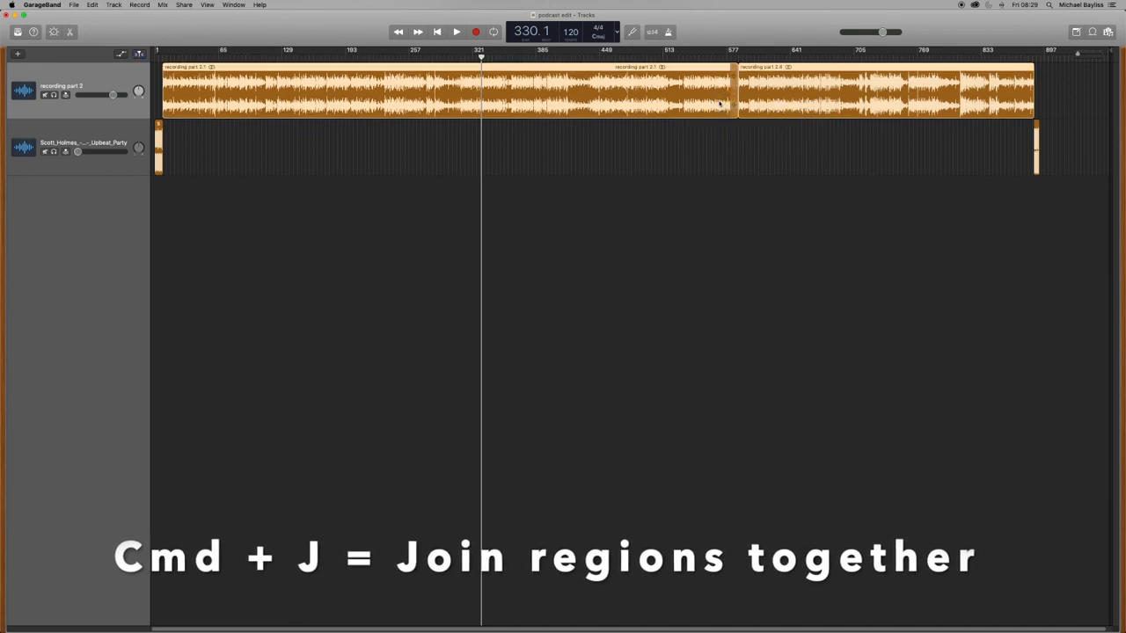
key(cmd+j)
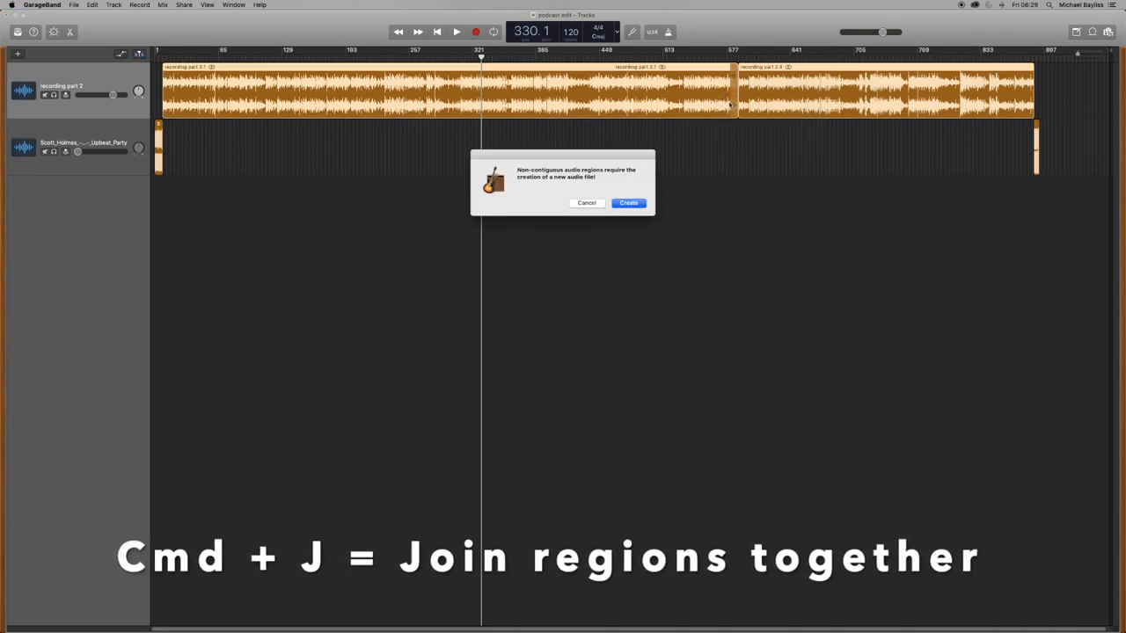
click(628, 204)
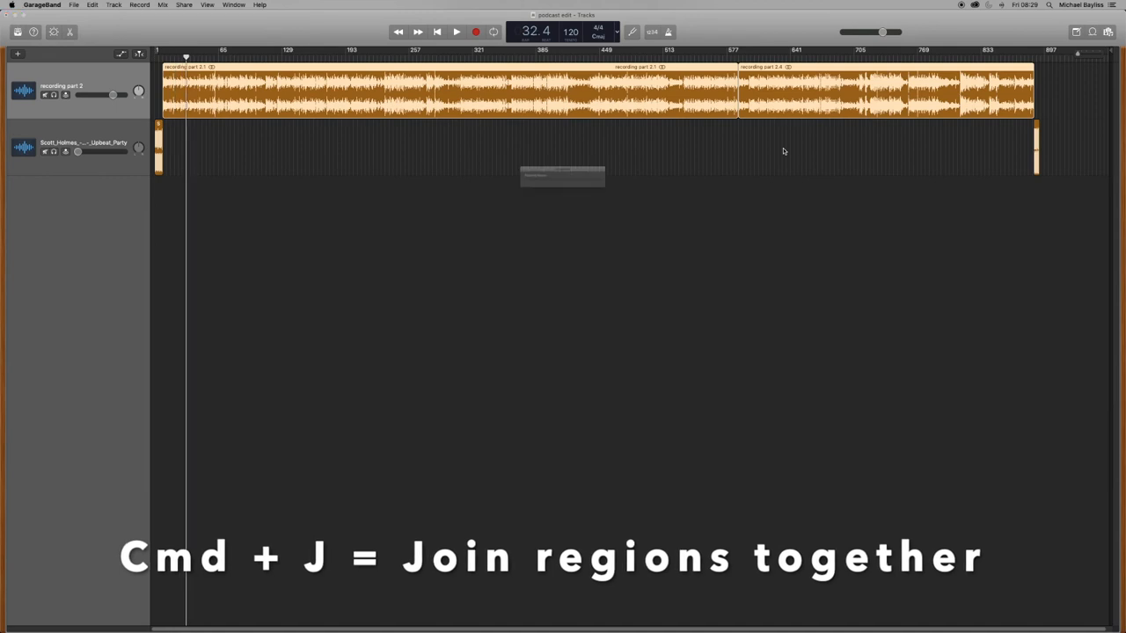
key(cmd+j)
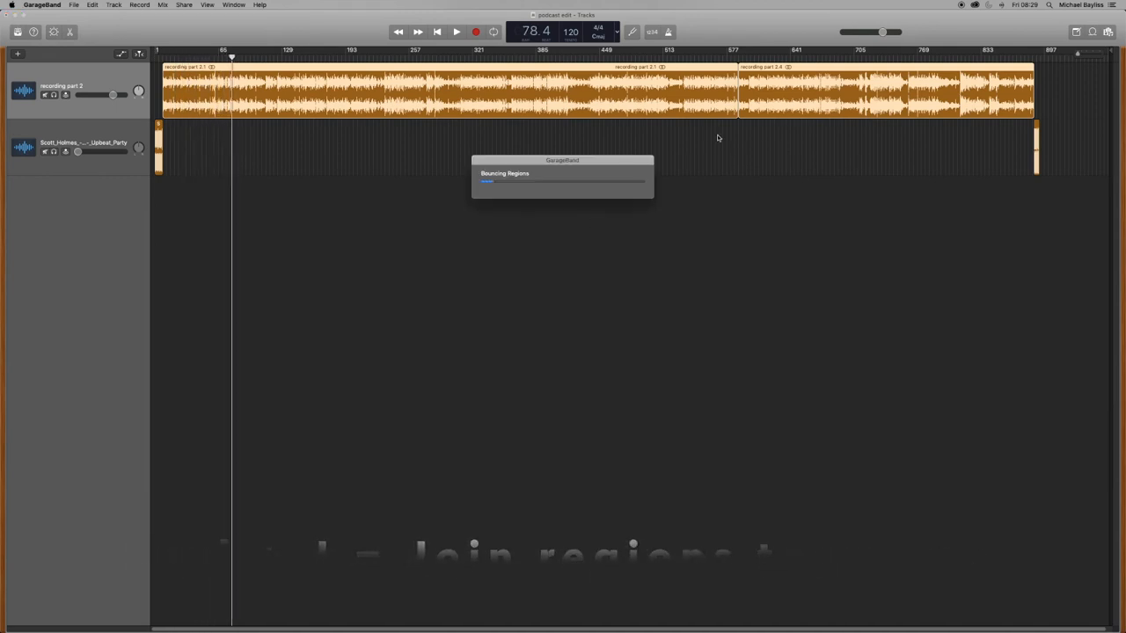